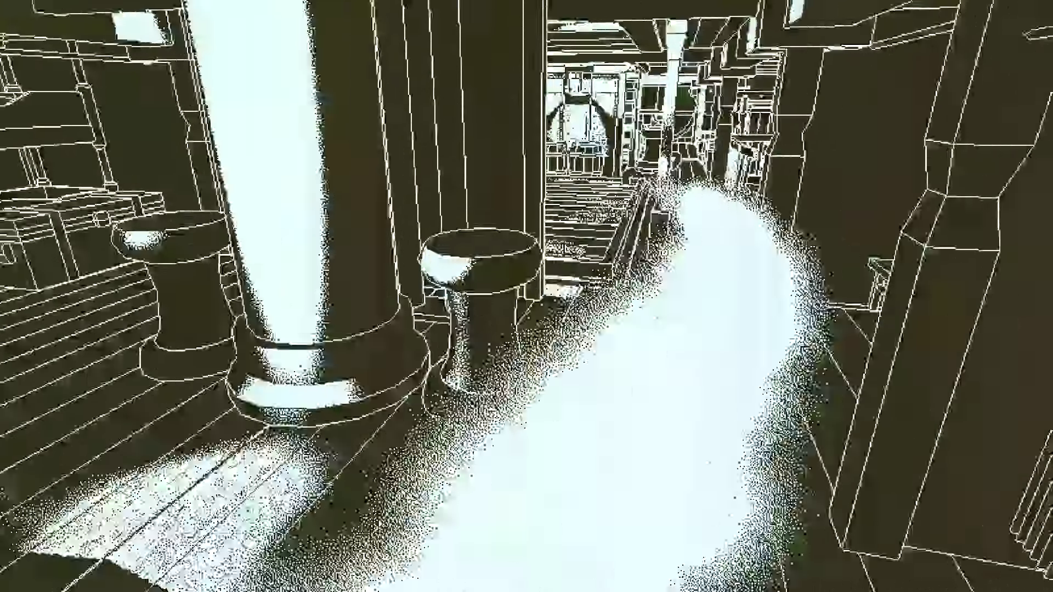
mouse_move(526, 296)
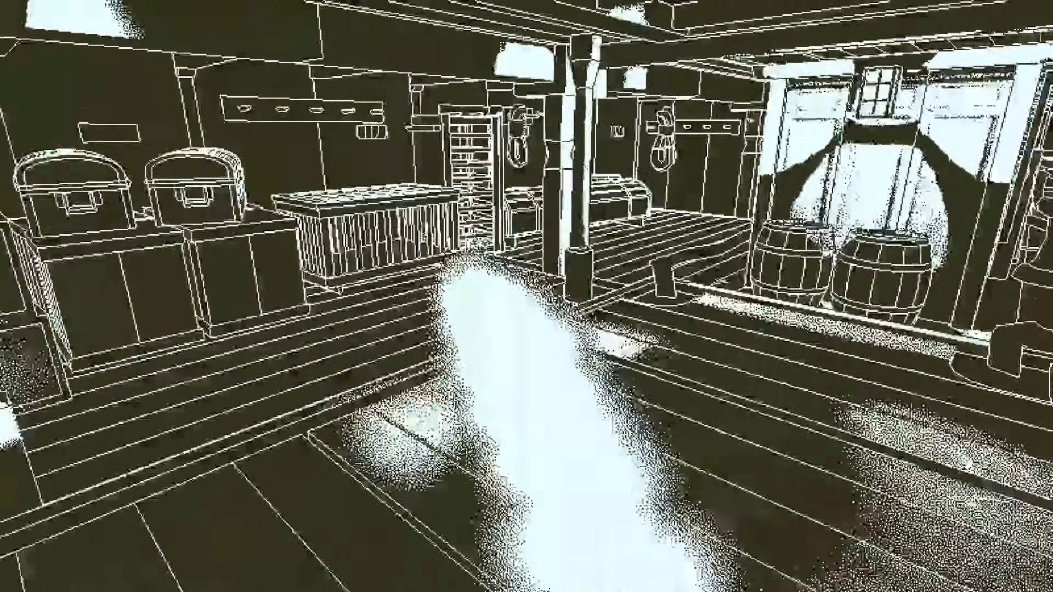
mouse_move(526, 296)
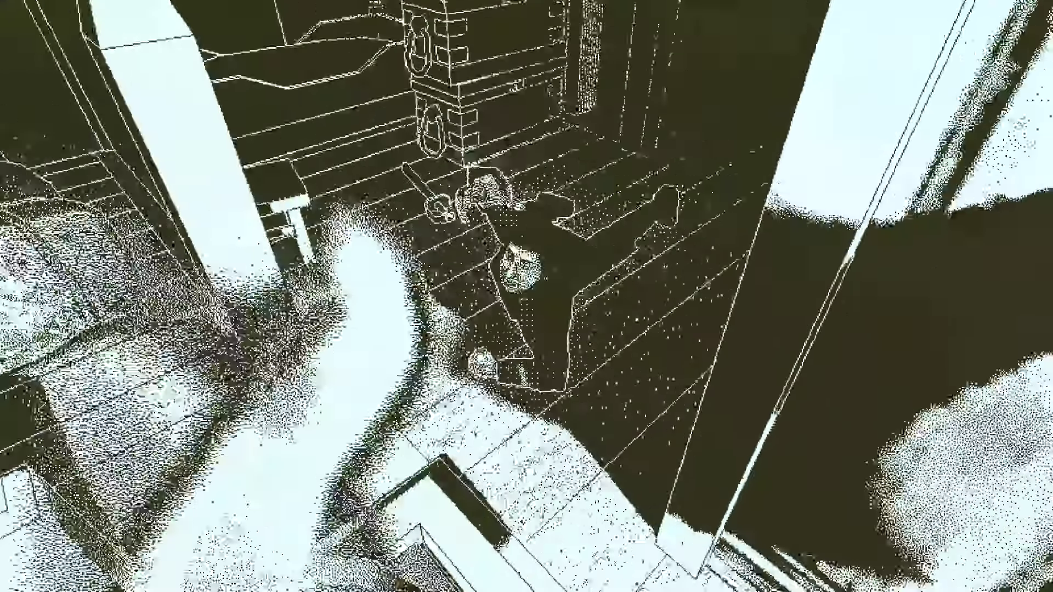
mouse_move(526, 296)
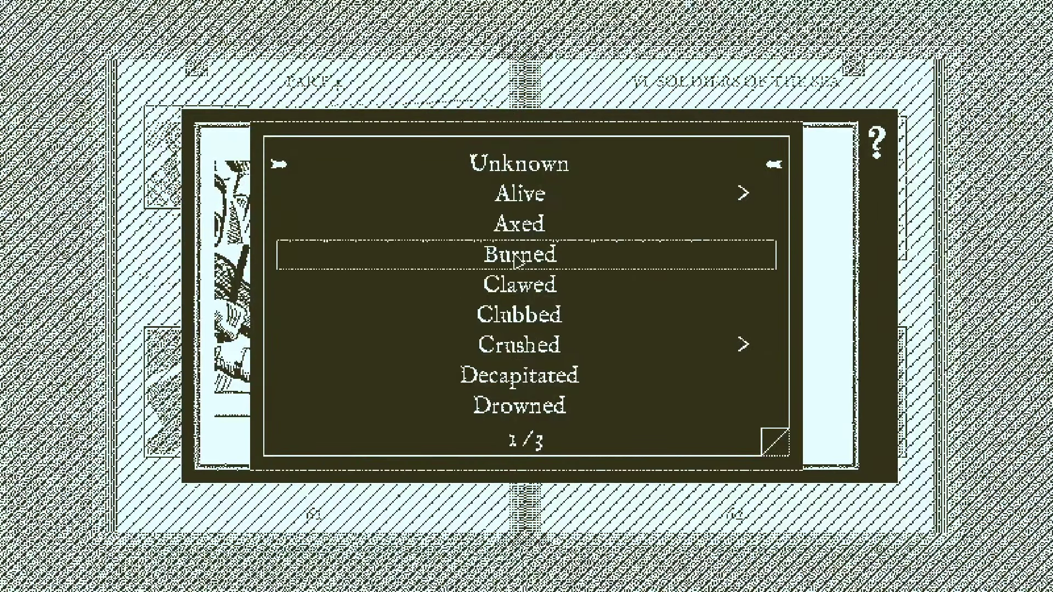
- Mark James Wallace, the surgeon's mate, as decapitated by an unknown attacker in the journal
left_click(519, 374)
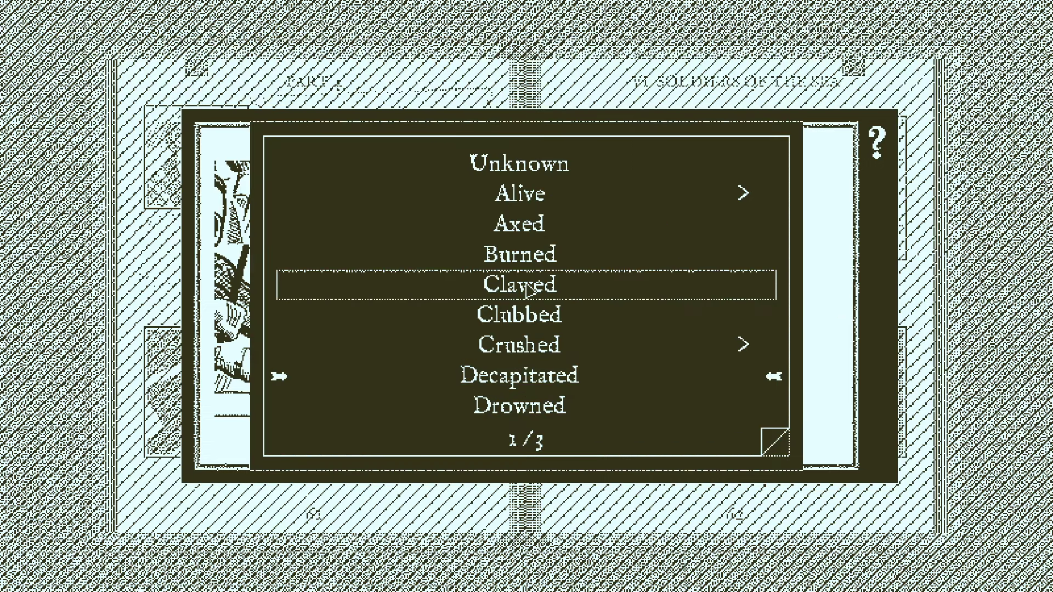
left_click(518, 374)
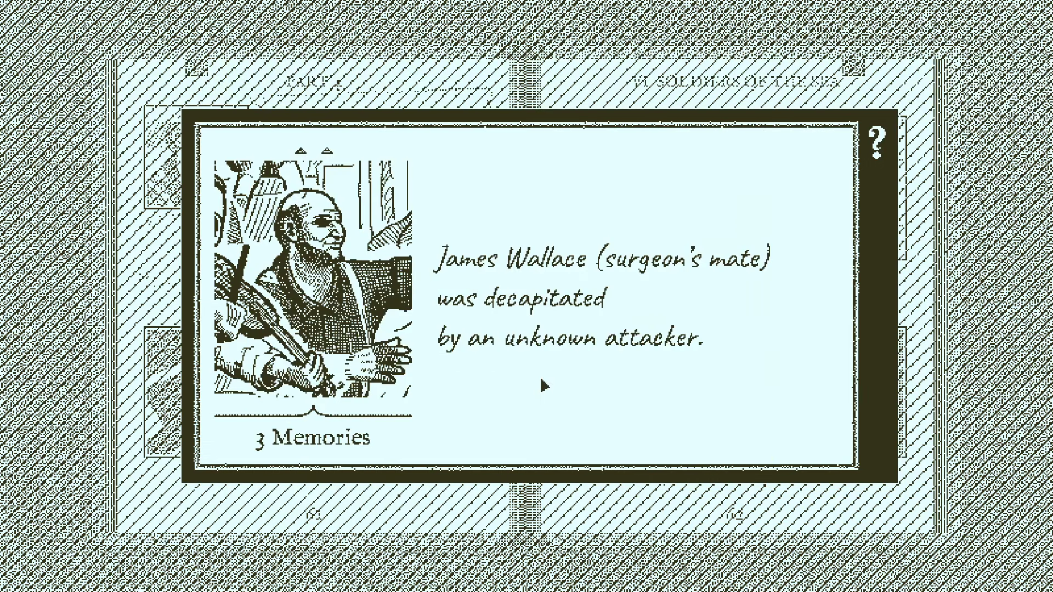